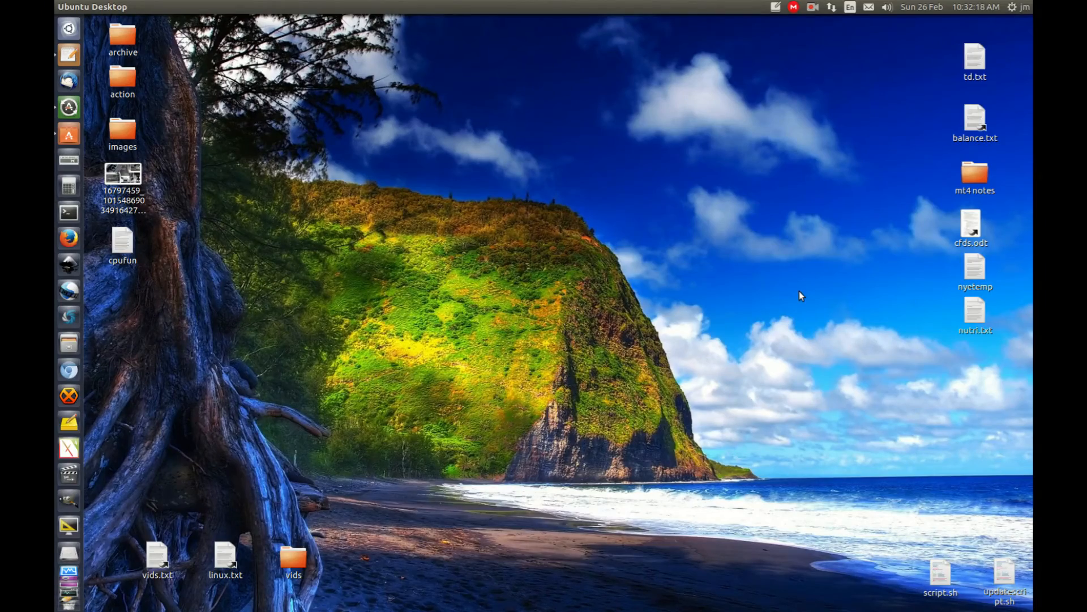
{"action": "mouse_move", "coordinate": [795, 269]}
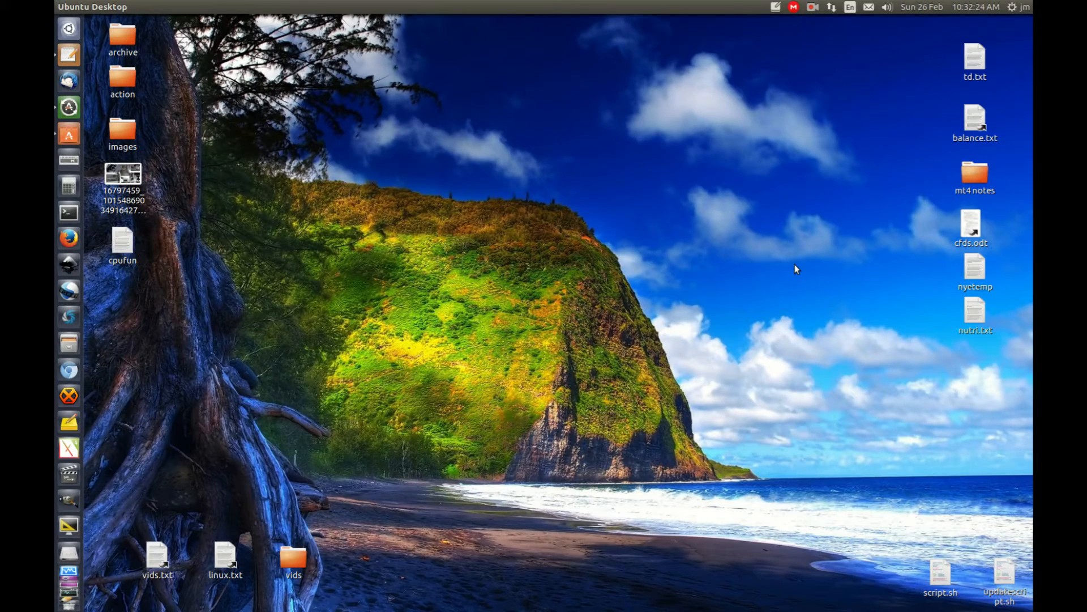
{"action": "mouse_move", "coordinate": [599, 190]}
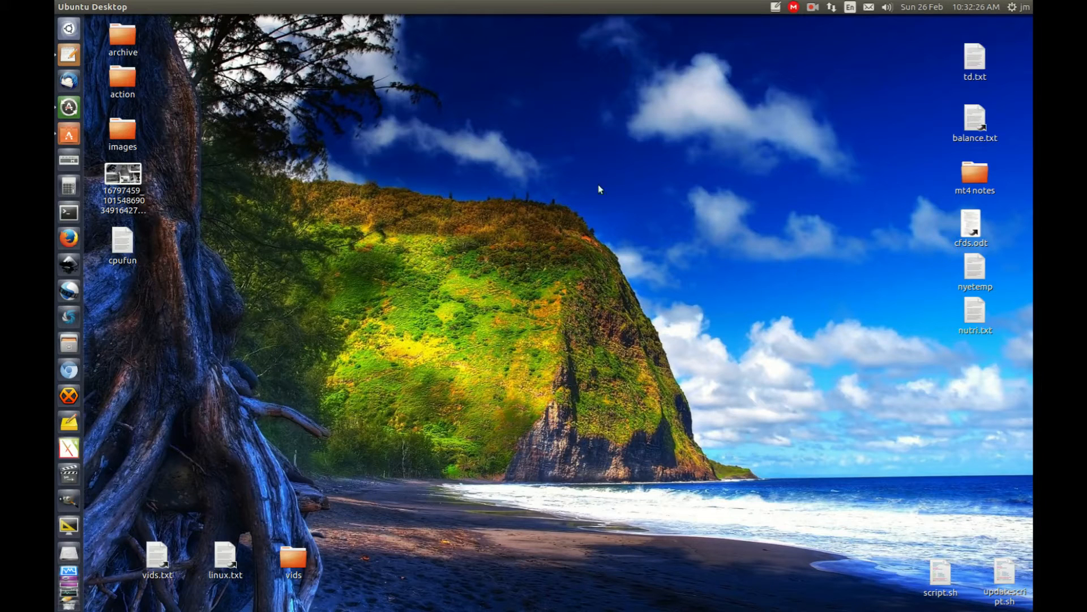
- Enter watch grep "cpu MHz" /proc/cpuinfo at a new terminal prompt without running it
{"action": "left_click", "coordinate": [70, 212]}
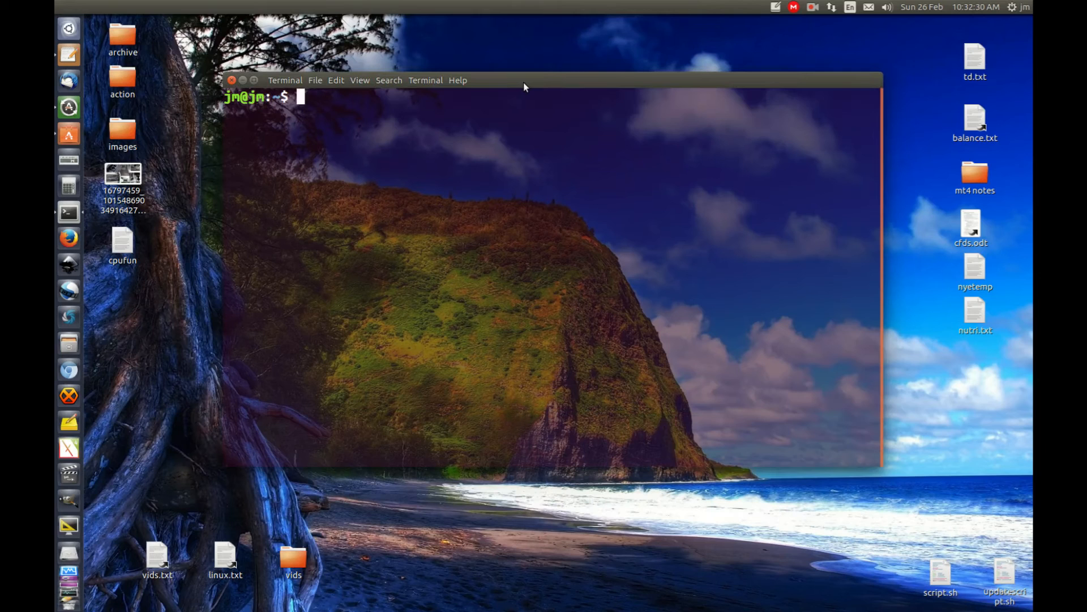
{"action": "type", "text": "watch grep \\\"cpu MHz\\\" /proc/cpuinfo"}
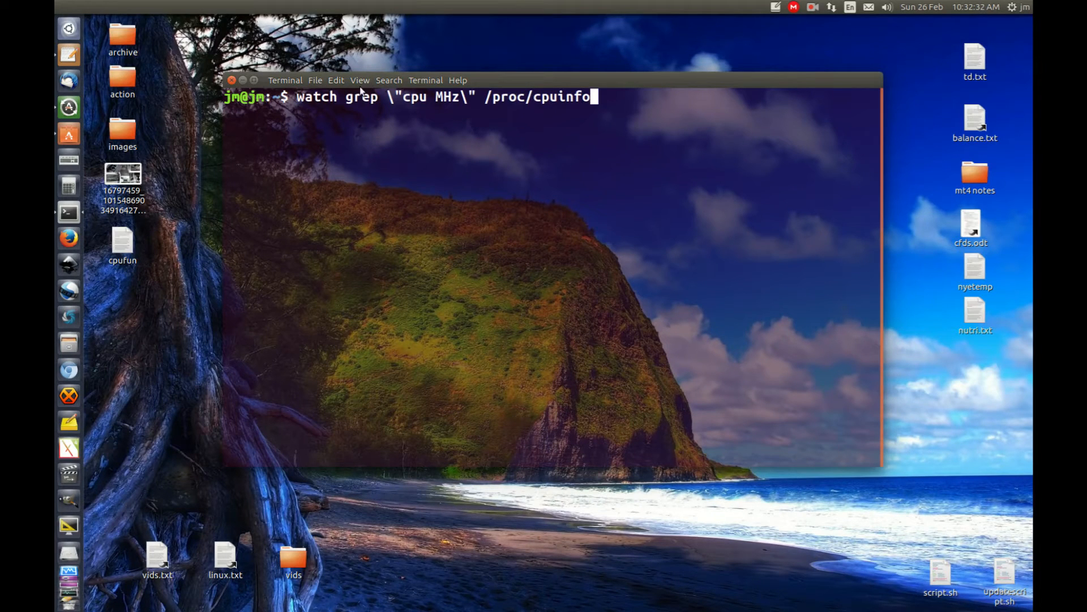
{"action": "double_click", "coordinate": [316, 96]}
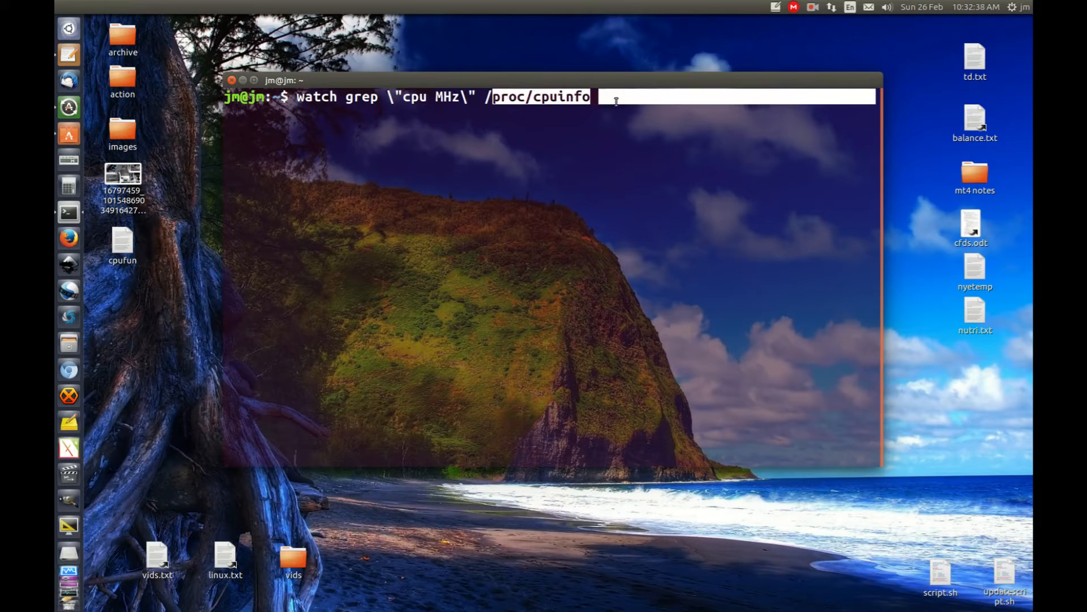
- Run the watch command to show each core's cpu MHz refreshing every 2 seconds
{"action": "key", "text": "Return"}
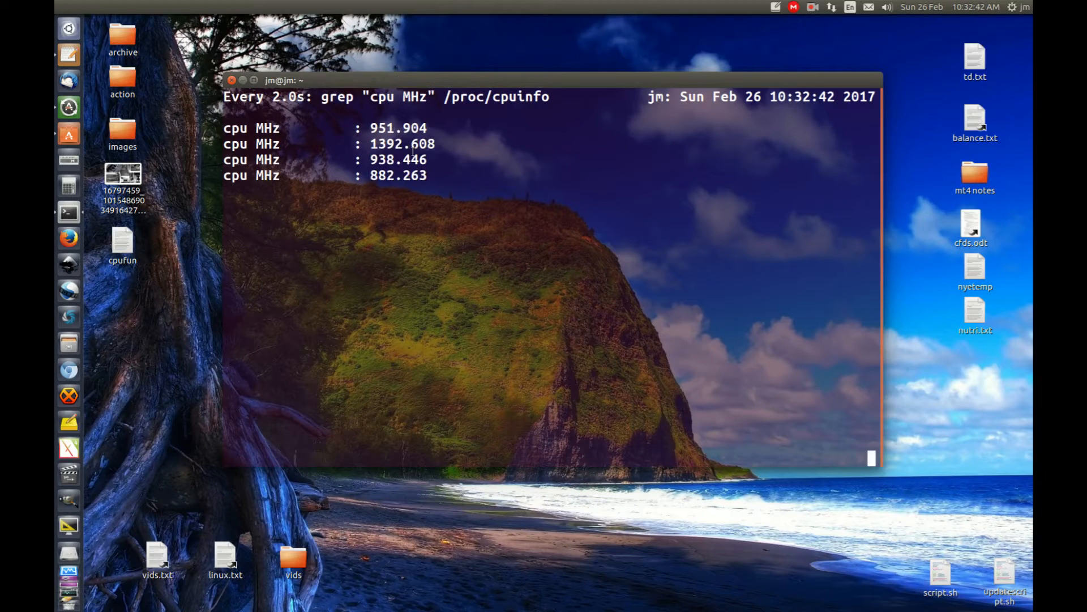
{"action": "mouse_move", "coordinate": [526, 68]}
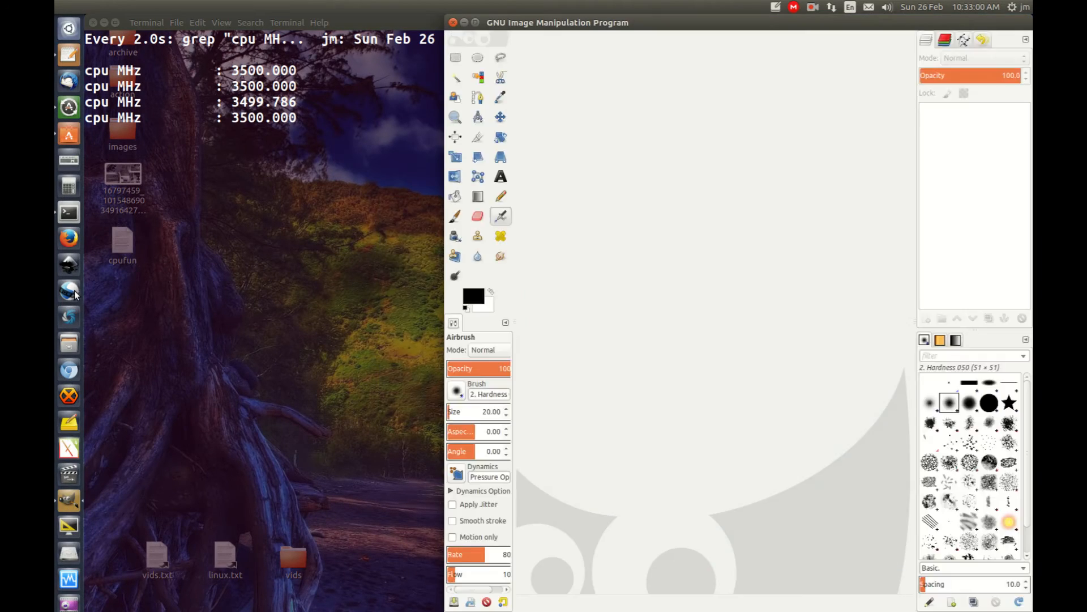
{"action": "mouse_move", "coordinate": [68, 291]}
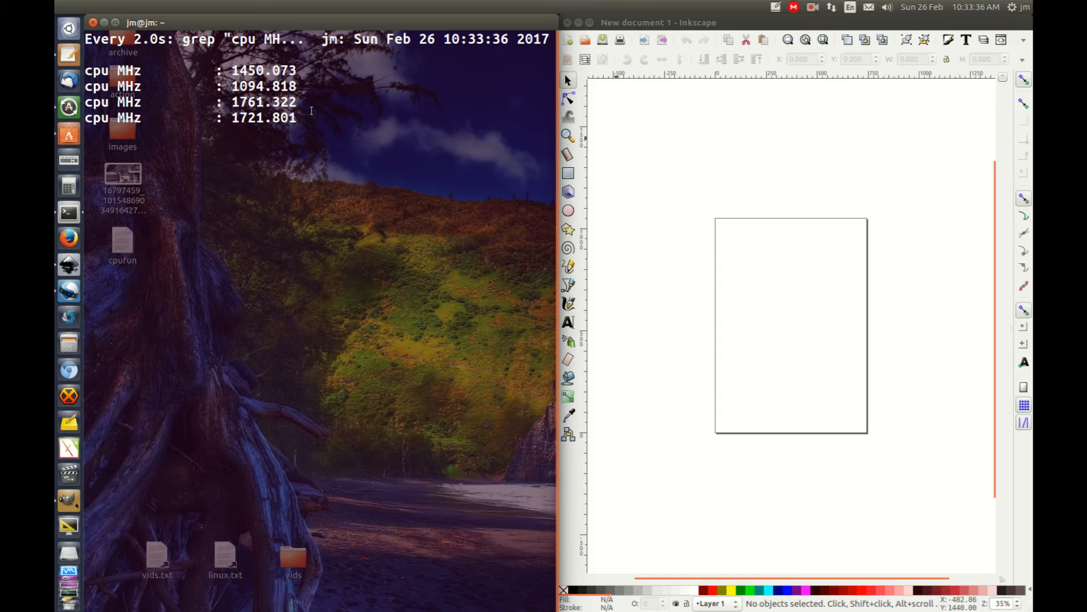
- Stop the running watch and re-enter watch grep "cpu MHz" /proc/cpuinfo at the prompt, unexecuted
{"action": "key", "text": "ctrl+z"}
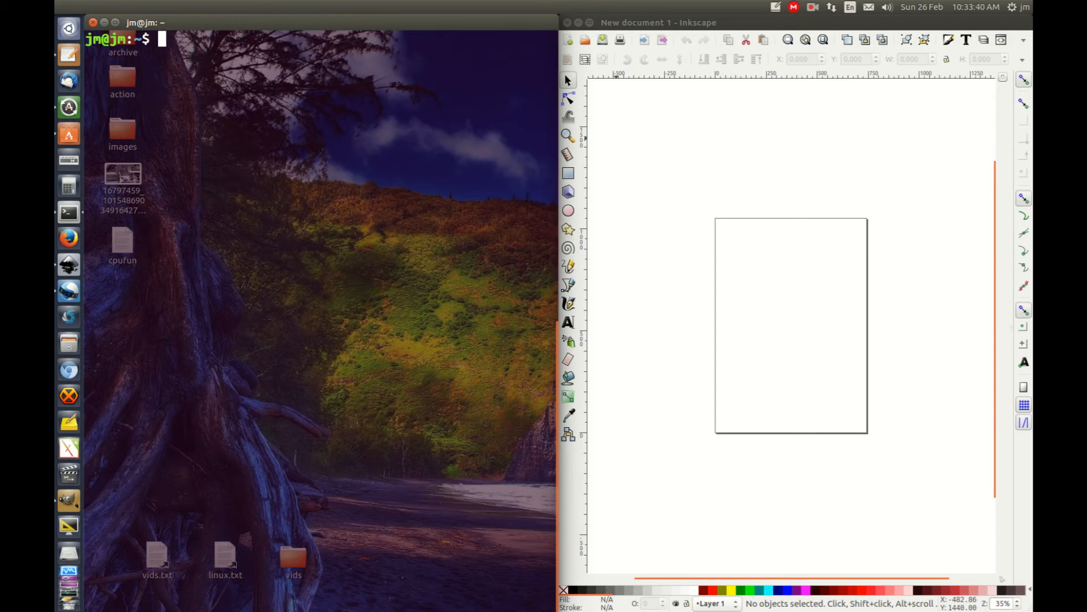
{"action": "type", "text": "watch grep \\\"cpu MHz\\\" /proc/cpuinfo"}
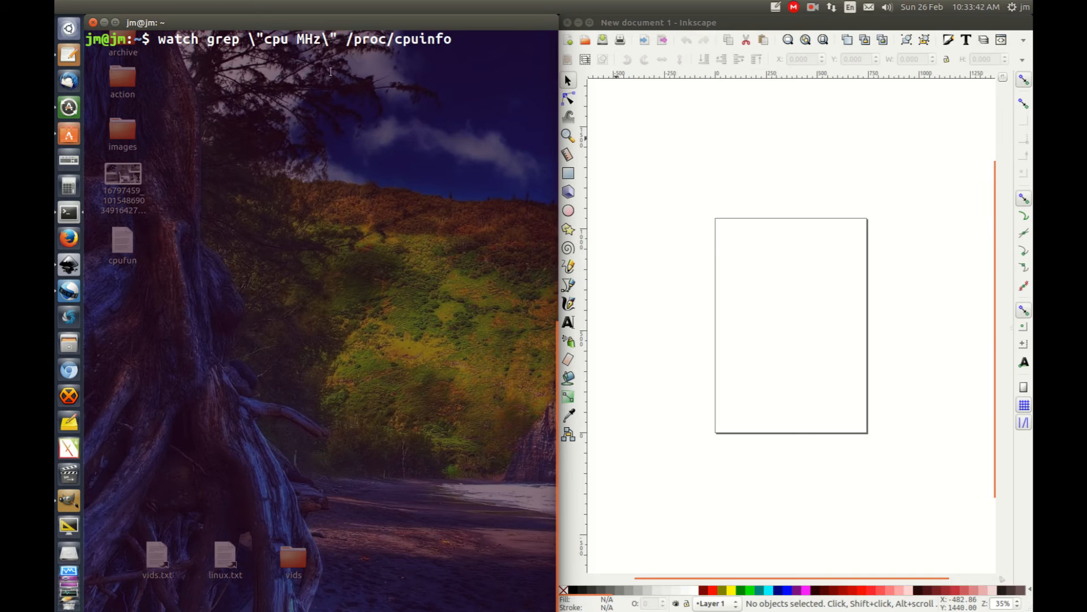
{"action": "double_click", "coordinate": [177, 38]}
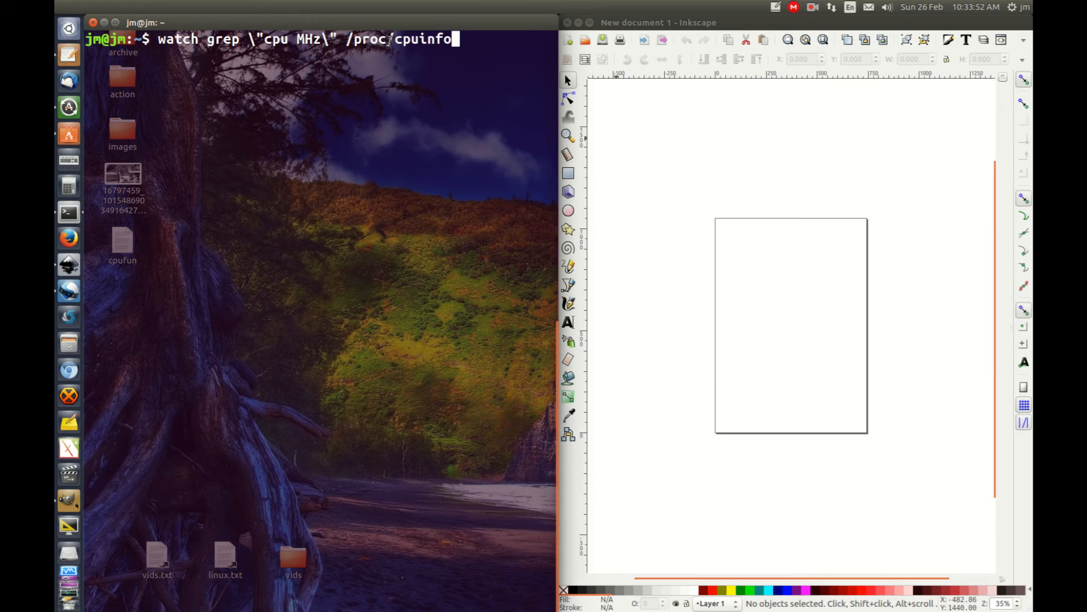
{"action": "double_click", "coordinate": [178, 39]}
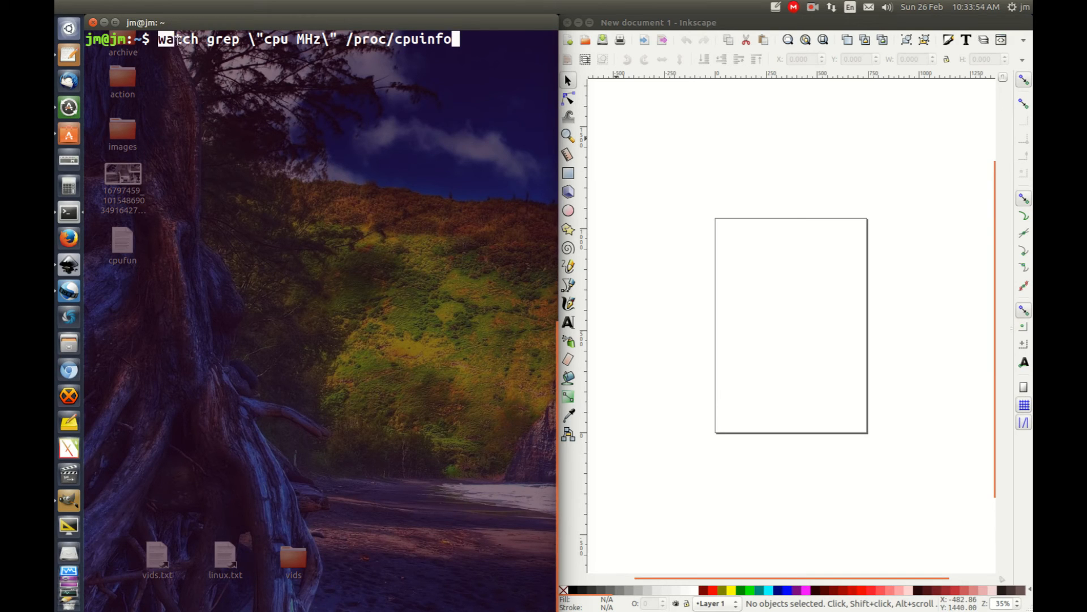